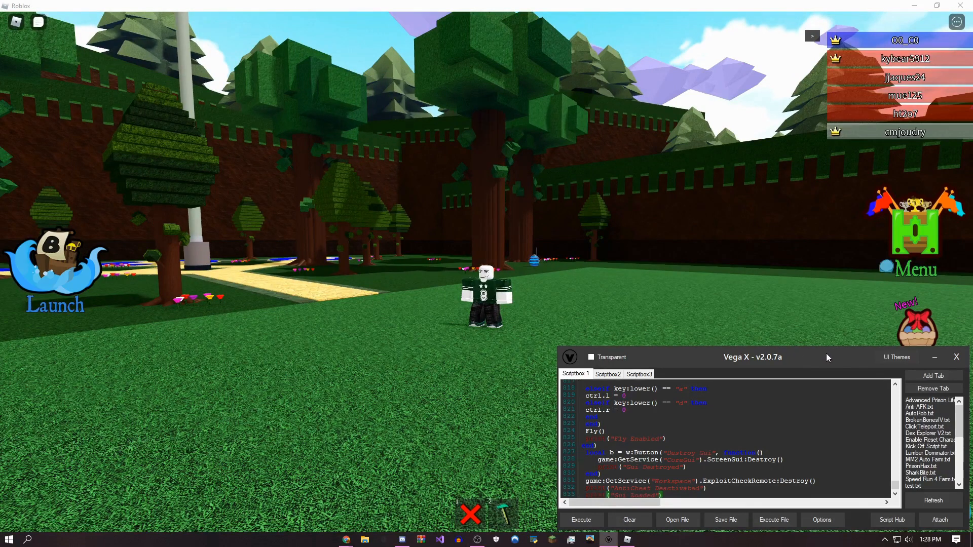
mouse_move(819, 341)
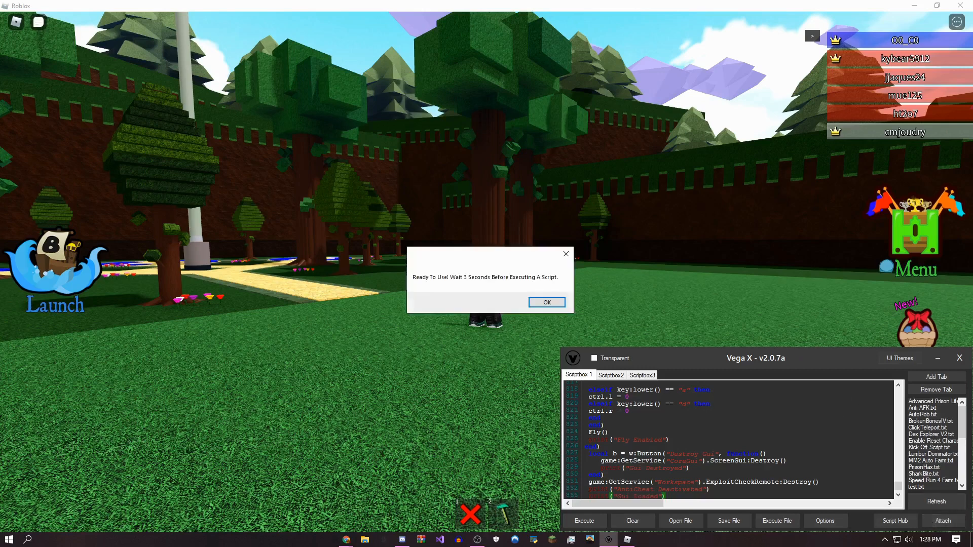
Step: Dismiss the Vega X ready-to-use notice so the cheat GUI panels load in-game
left_click(545, 302)
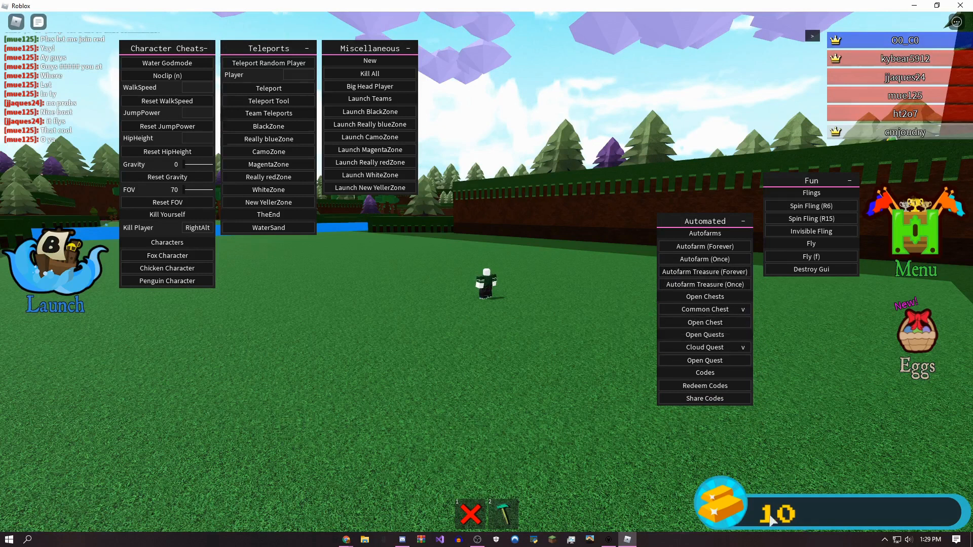
mouse_move(748, 315)
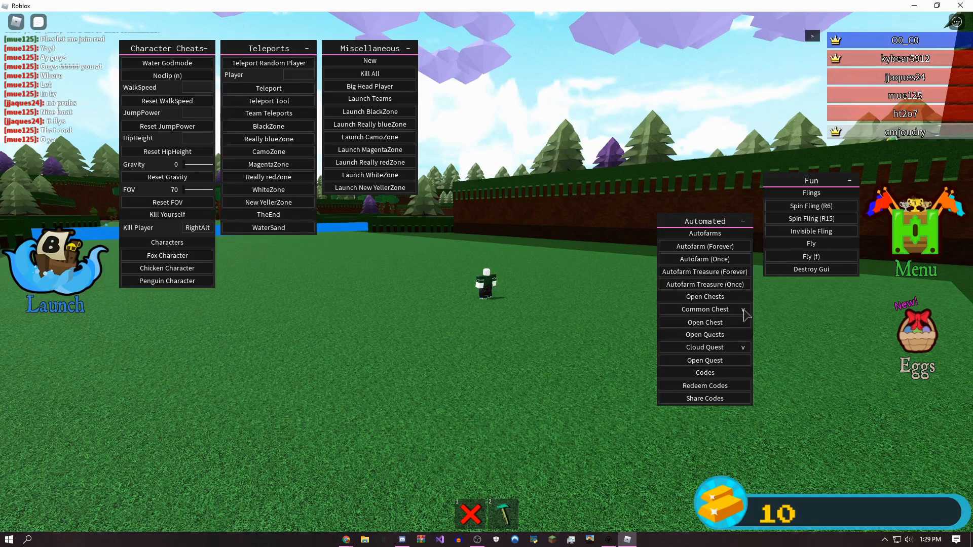
Step: Pick Legendary Chest in the Automated panel's chest dropdown
left_click(704, 310)
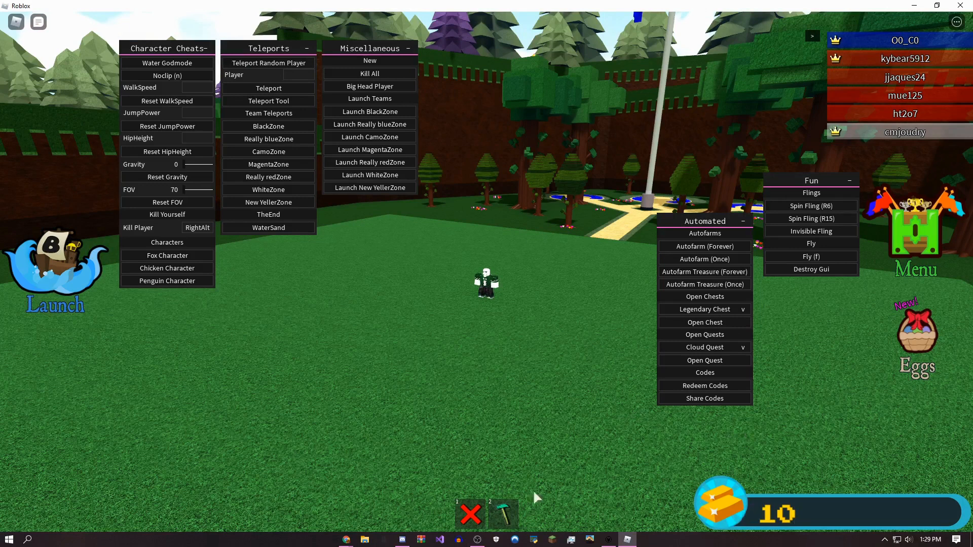
left_click(503, 514)
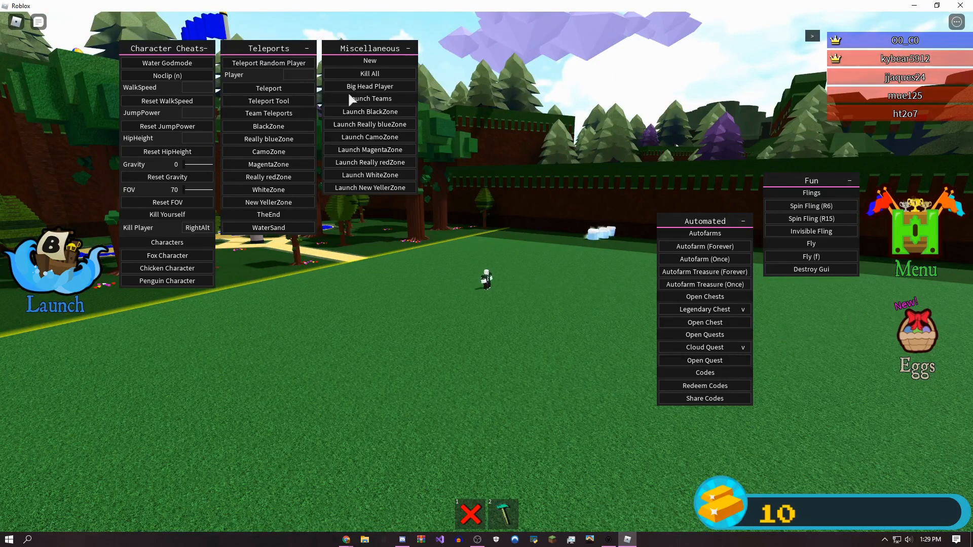
Step: Drag the Miscellaneous panel lower and minimize the Fun and Miscellaneous sections
left_click_drag(369, 49, 592, 233)
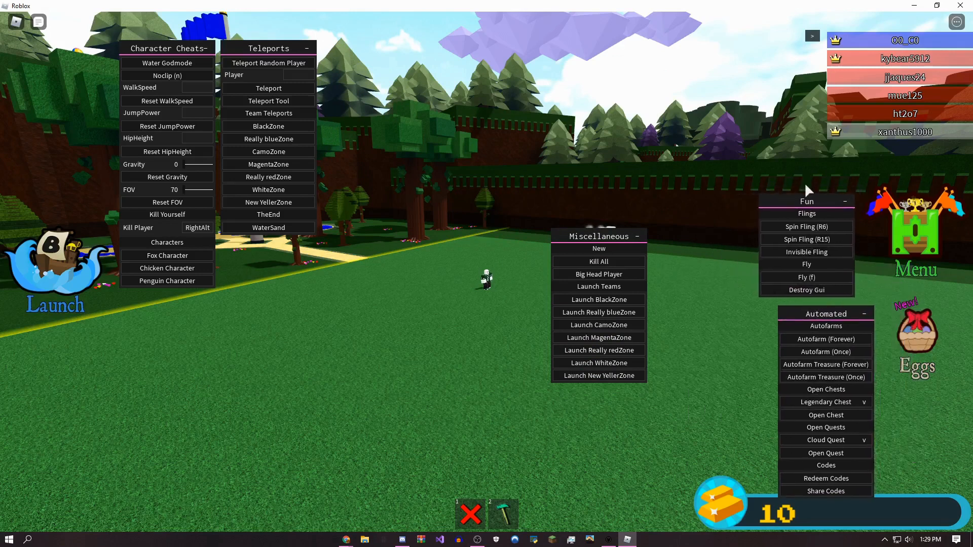
mouse_move(768, 260)
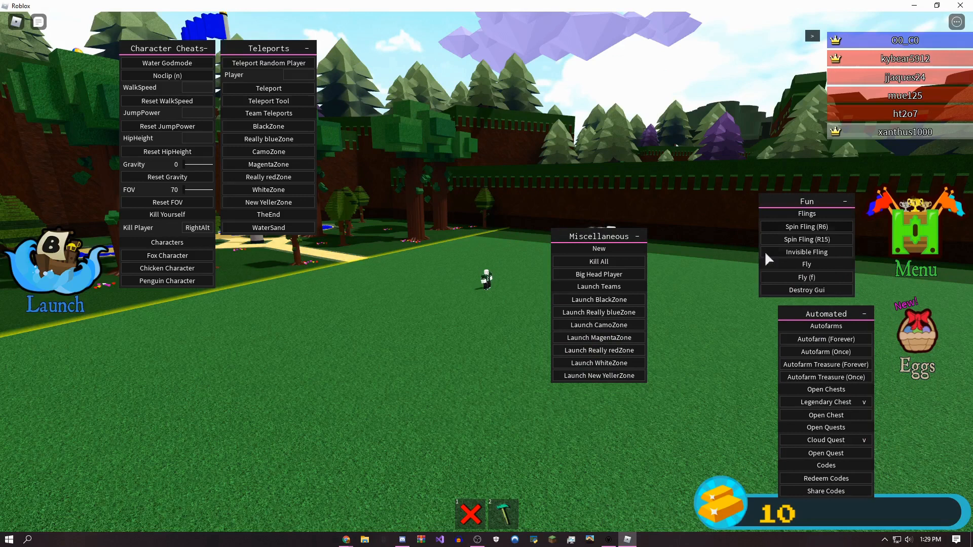
left_click(843, 202)
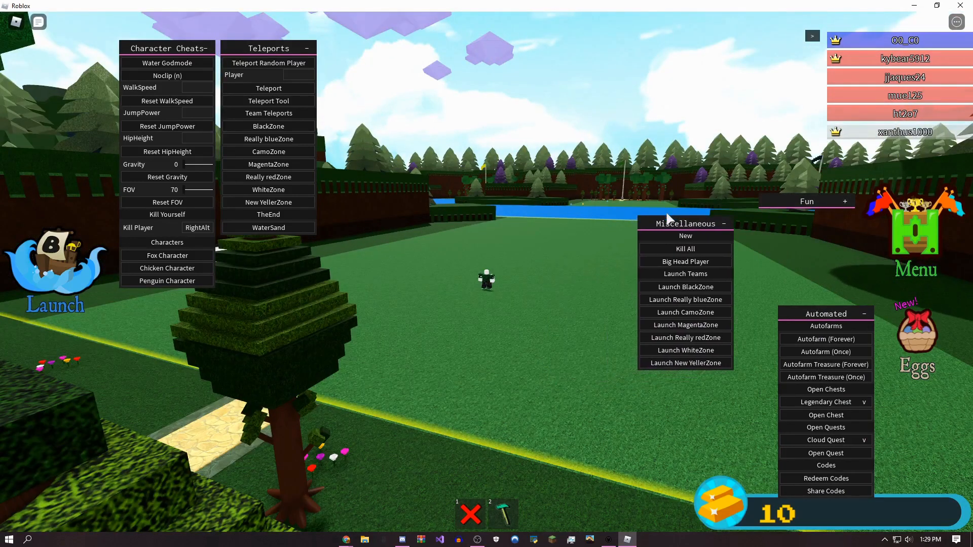
mouse_move(700, 276)
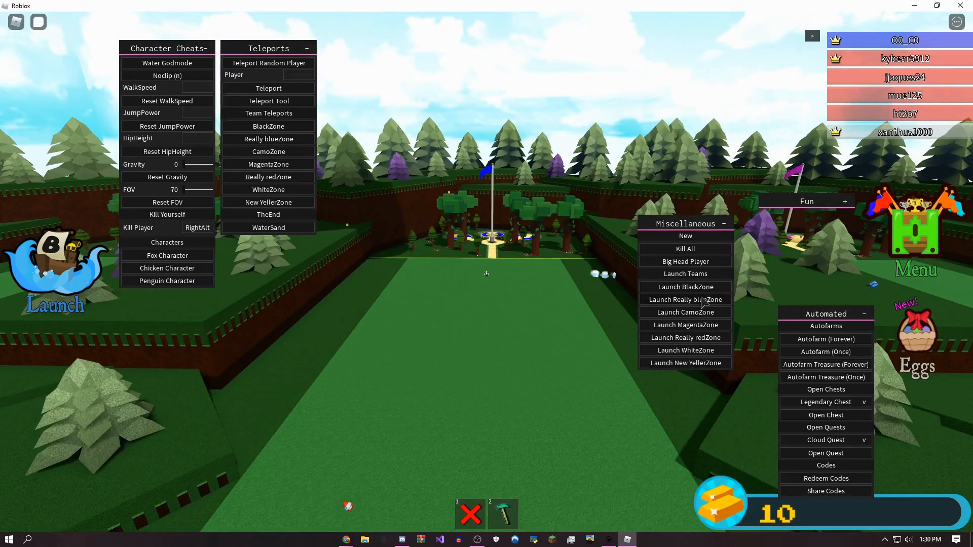
left_click(685, 299)
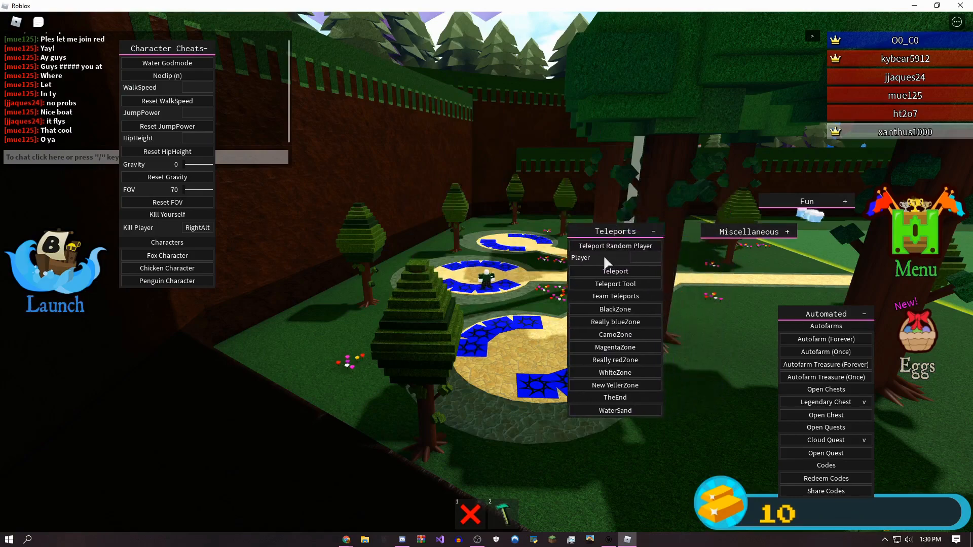
Step: Teleport to a random player, then claim the 16-gold run reward
left_click(614, 246)
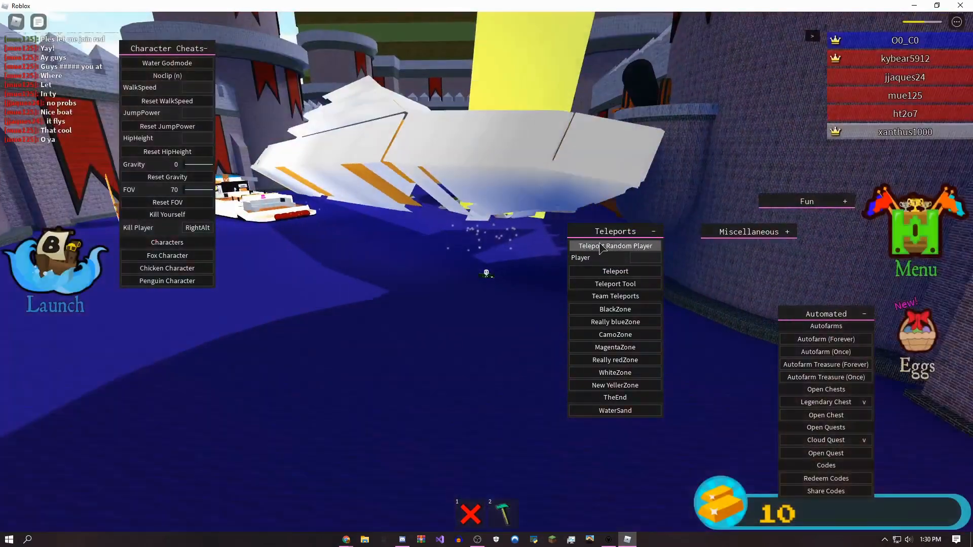
left_click(614, 246)
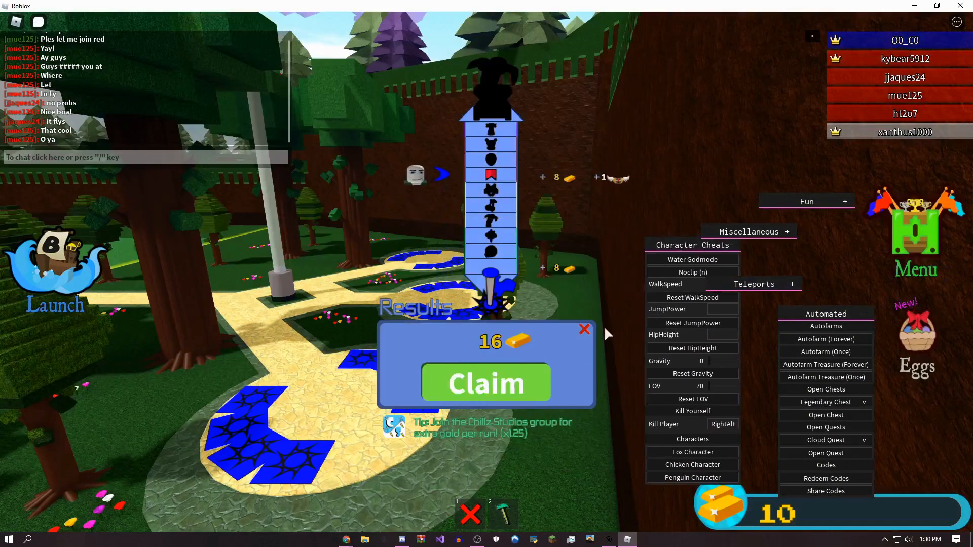
left_click(486, 383)
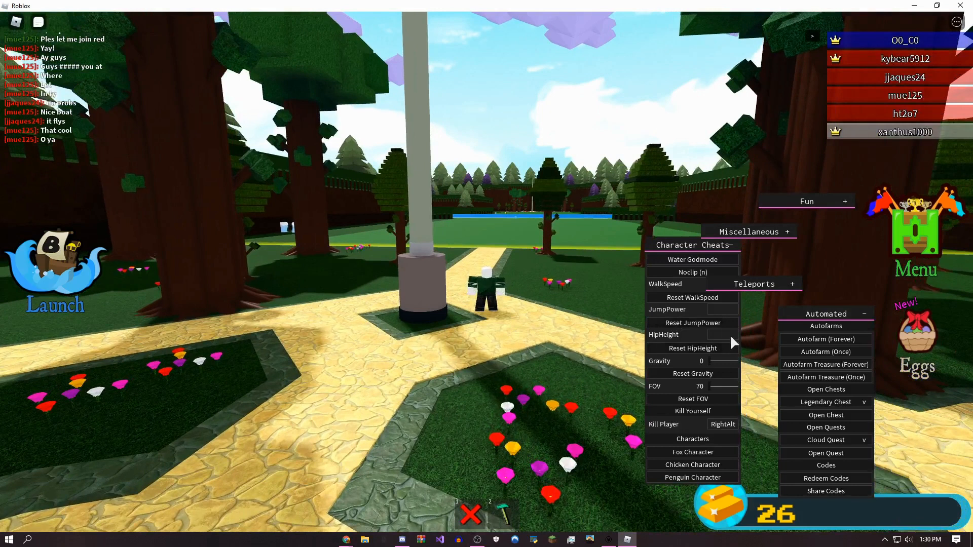
Step: Enter WalkSpeed 350 and HipHeight 45 in Character Cheats, then complete a run
type("35")
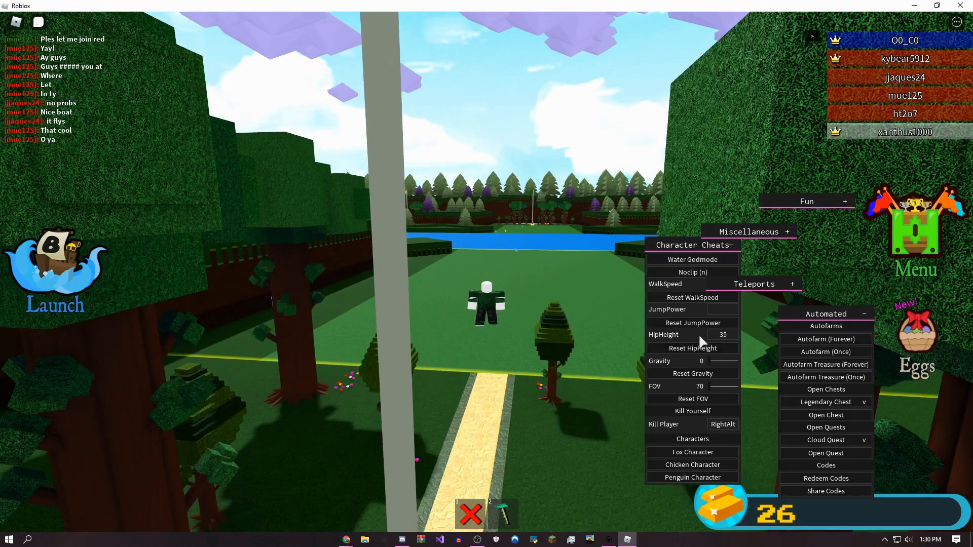
type("2")
type("45")
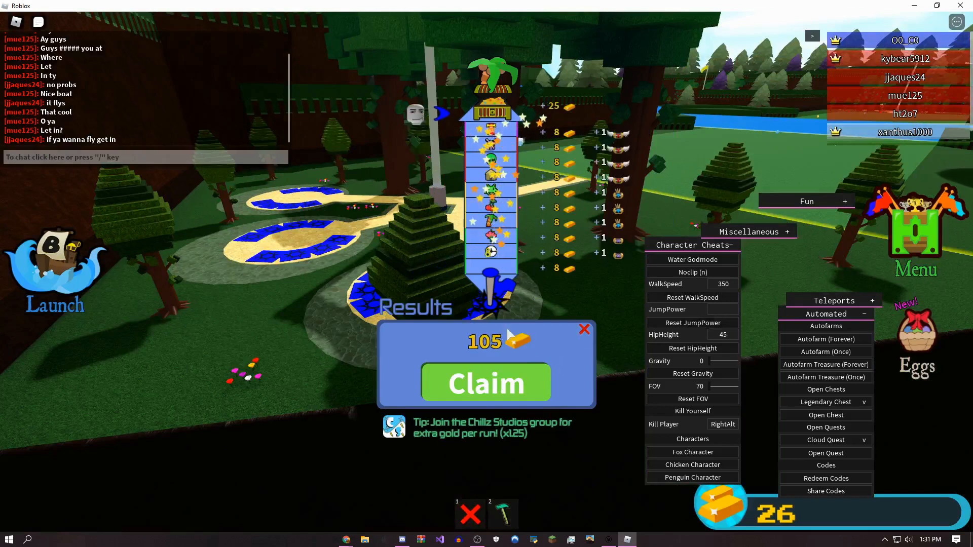
Step: Claim the 105-gold reward for a 131 total and reposition the Character Cheats panel
left_click(486, 383)
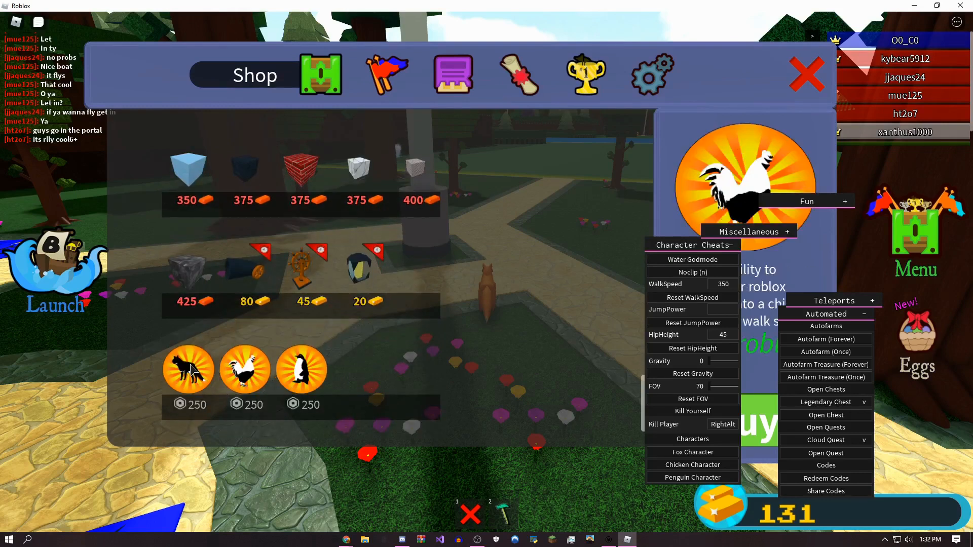
mouse_move(735, 185)
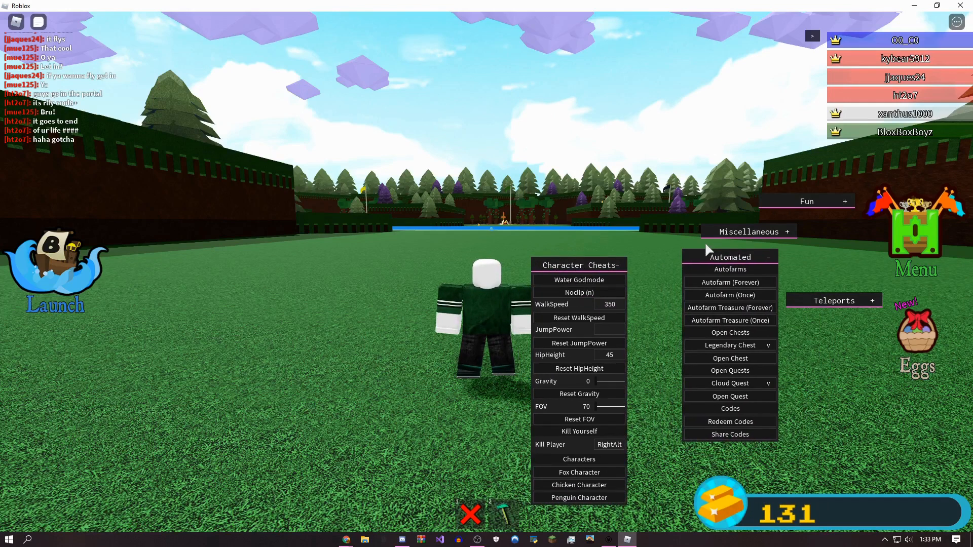
left_click_drag(578, 263, 624, 252)
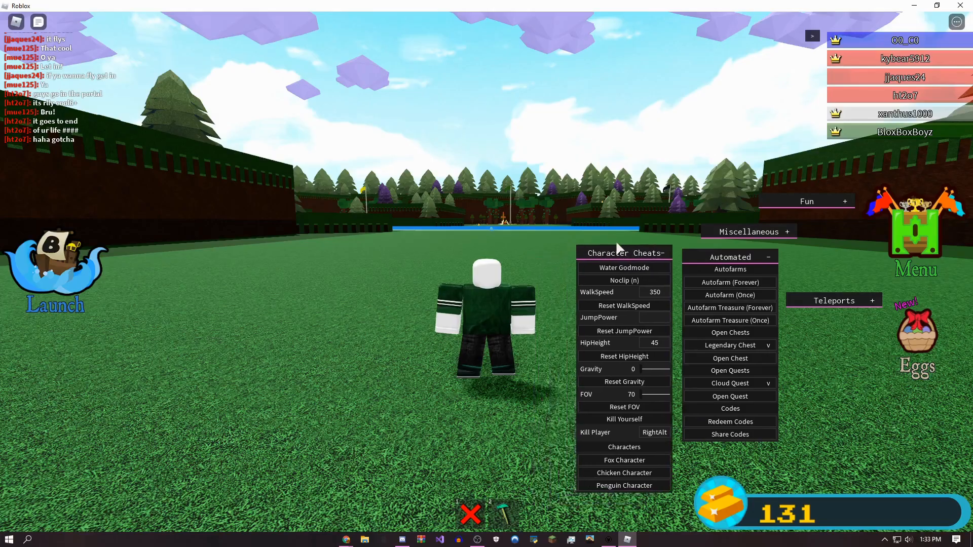